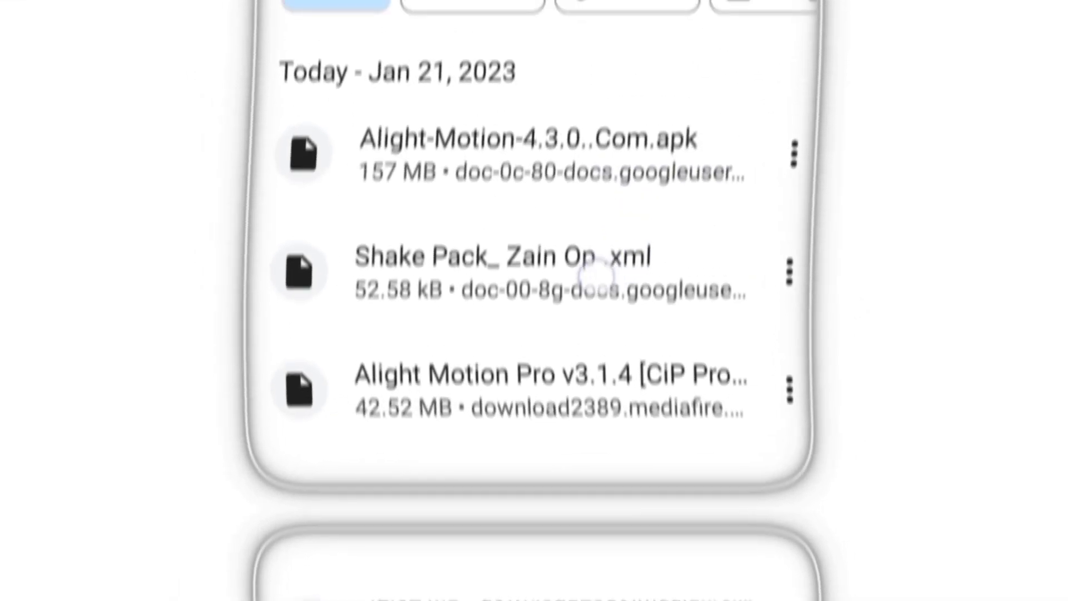
View the Shake Pack_ Zain Op .xml file from Downloads and bring up its share sheet
click(502, 272)
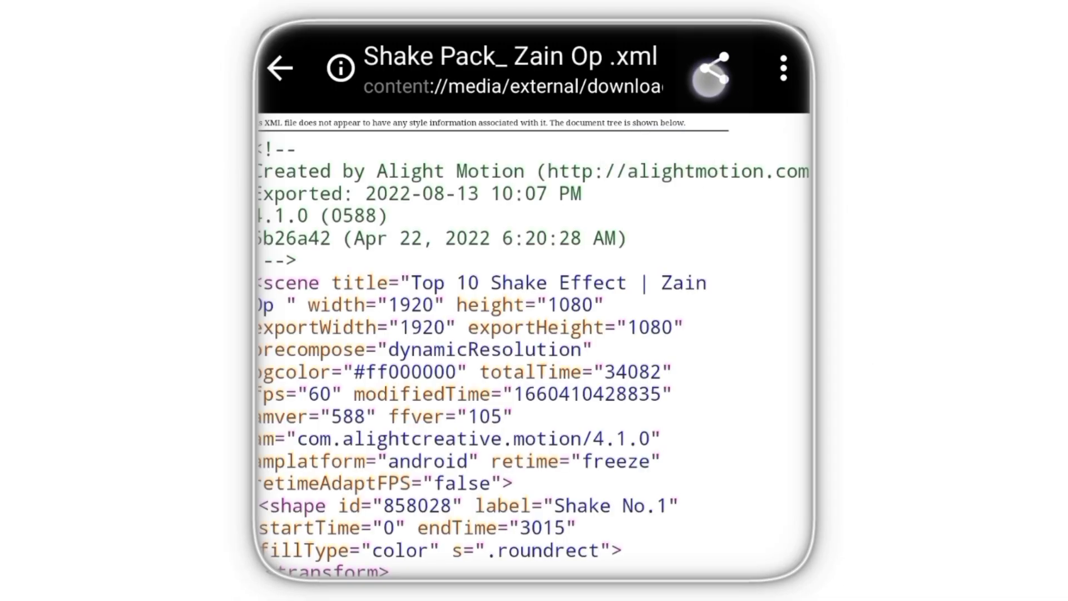
click(711, 67)
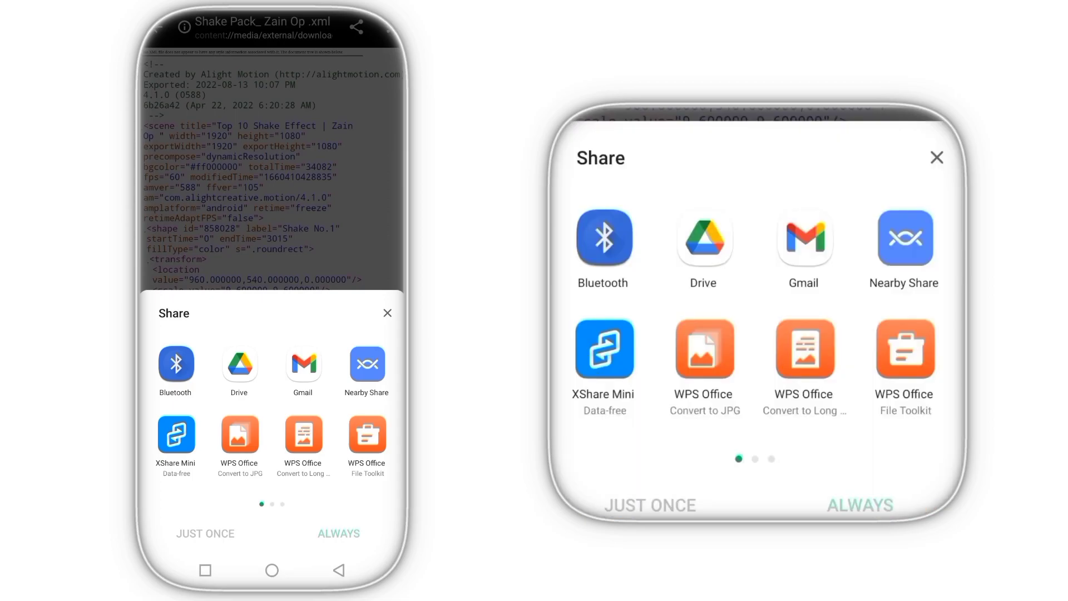
Swipe to the next page of share targets for the Shake Pack XML file
scroll(left, 3)
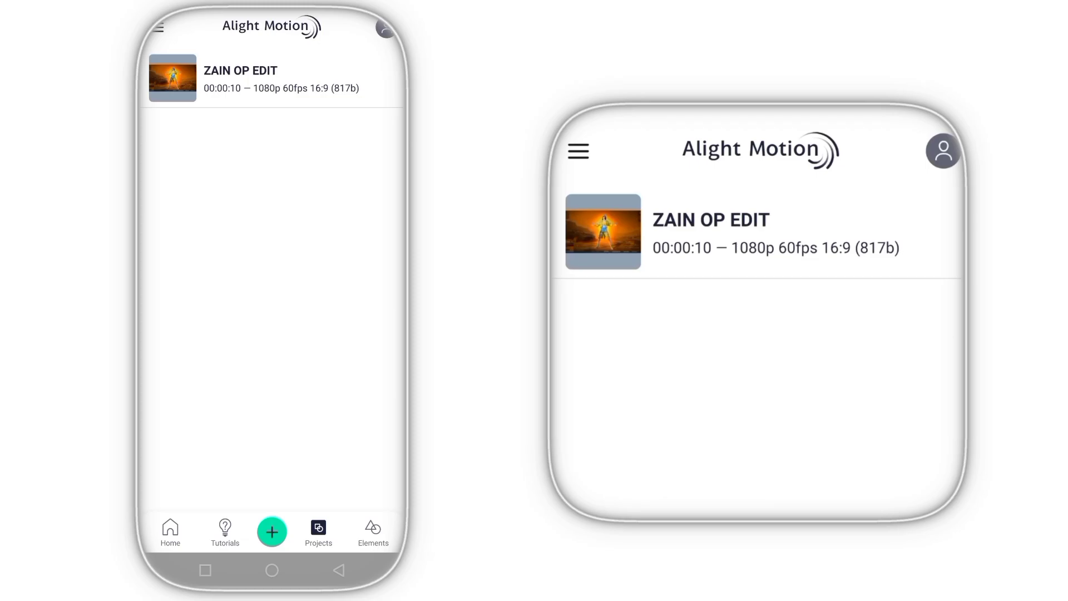
Show Alight Motion's Projects home listing the ZAIN OP EDIT project
click(577, 151)
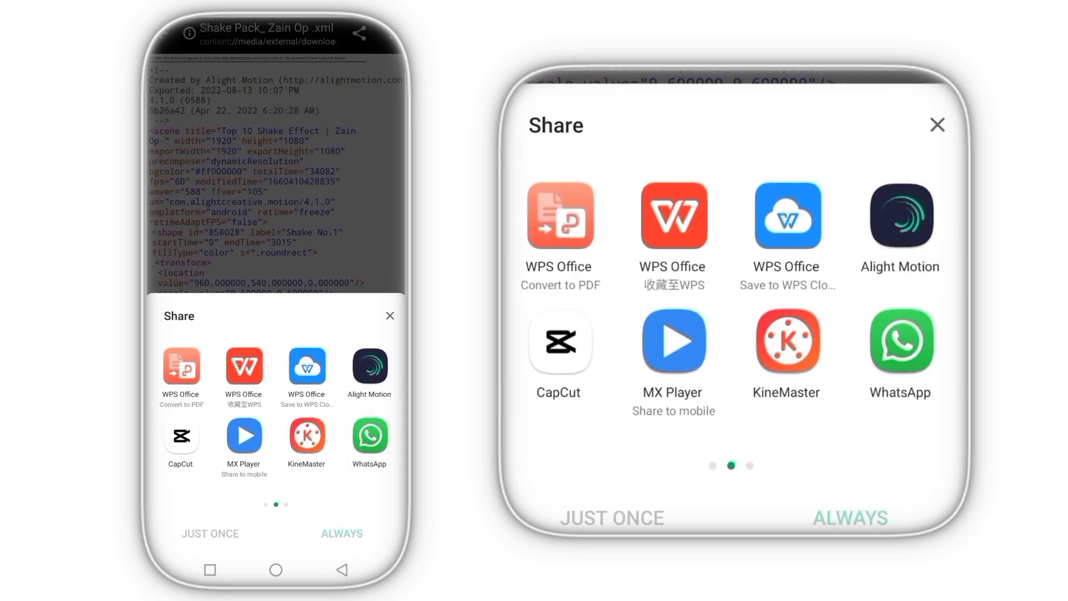
Choose Alight Motion on the share sheet's second page to receive the XML preset
click(370, 369)
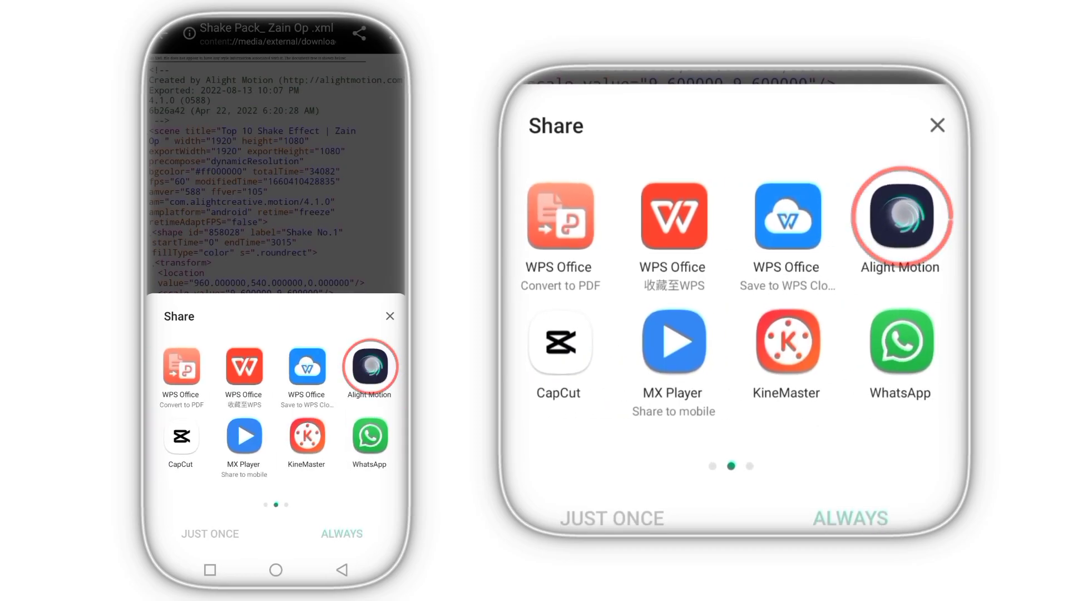